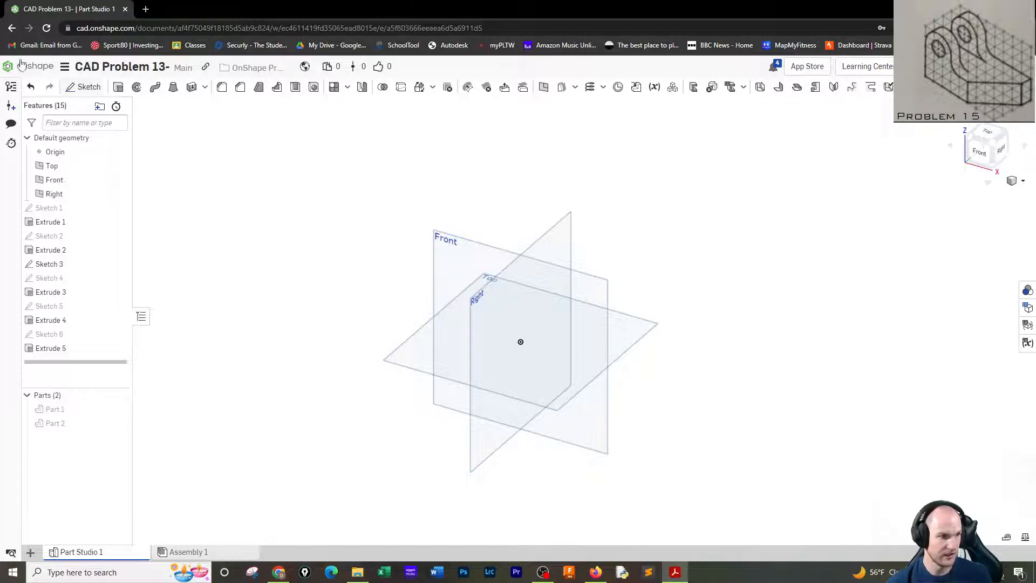
Open a new sketch on the Front plane.
left_click(89, 86)
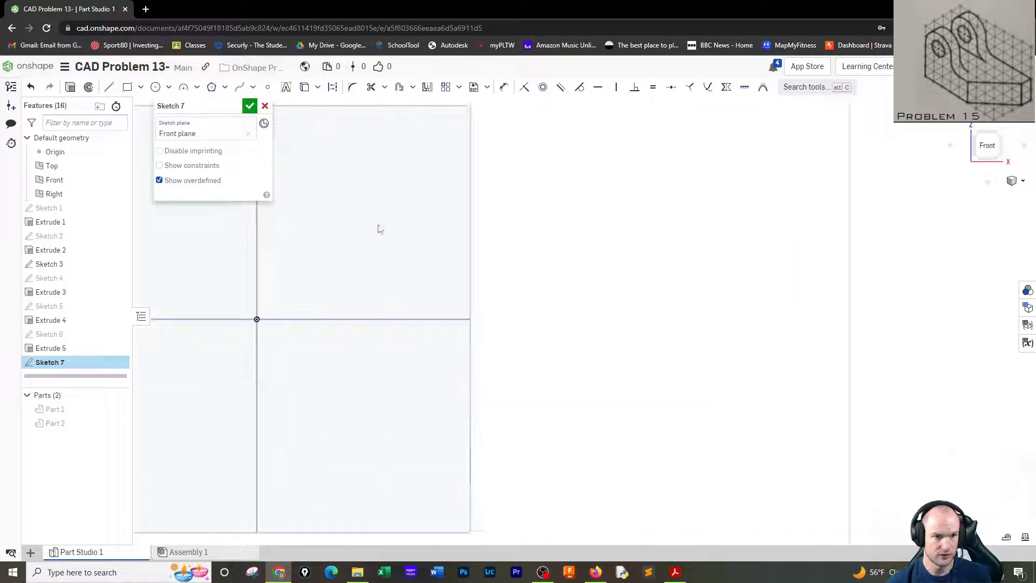
scroll("down", 3)
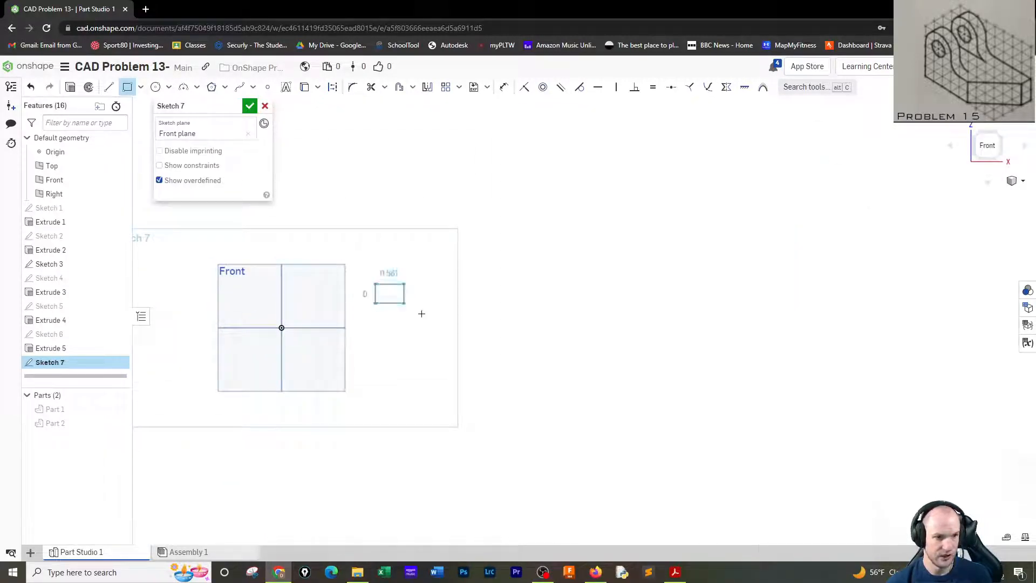
Draw the base rectangle beside the origin and begin dimensioning it 8 × 2.
left_click_drag(390, 285, 597, 351)
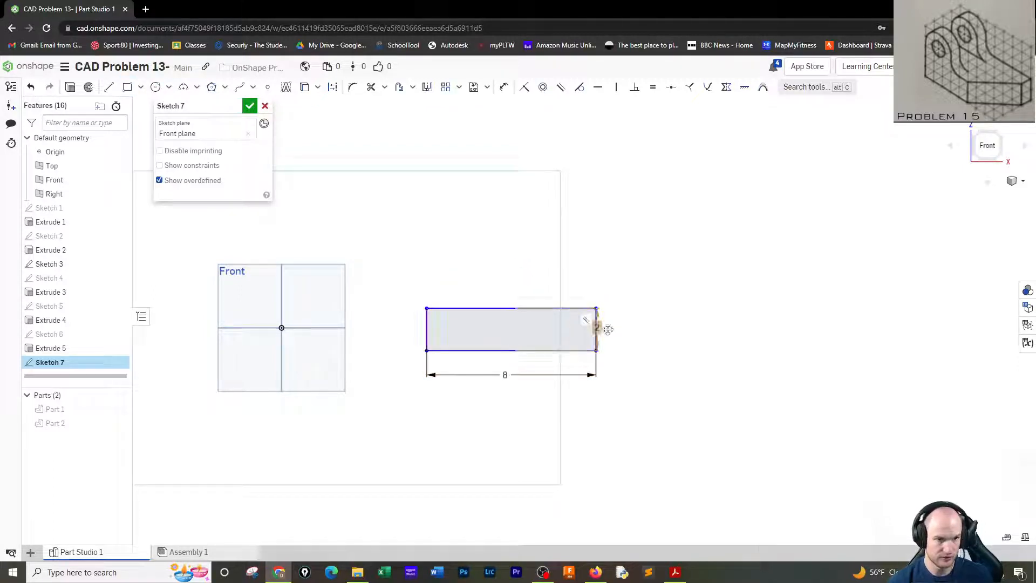
left_click(597, 328)
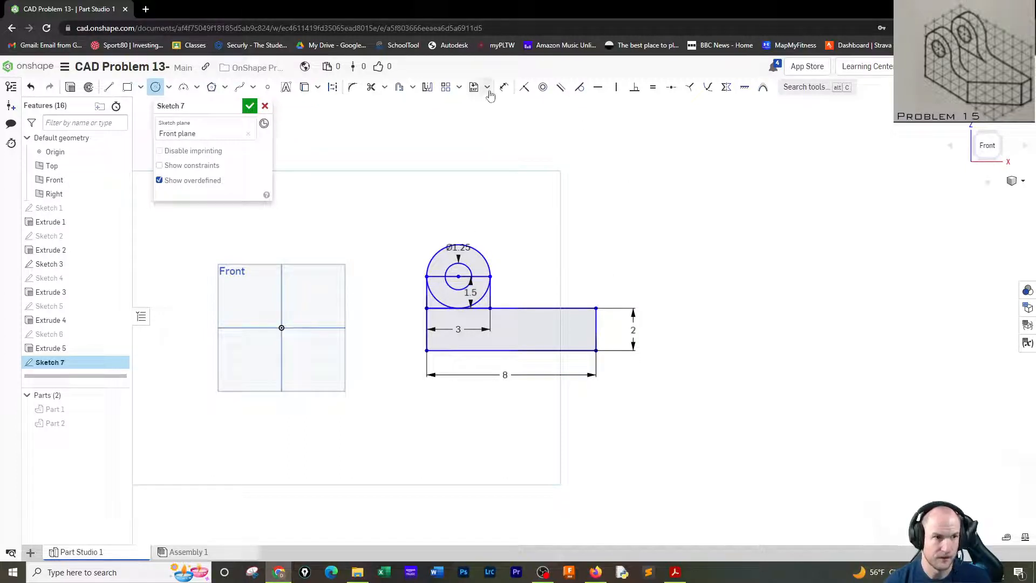
Trim the lug outline, add an R1 inner-corner fillet, and finish the sketch.
left_click(371, 86)
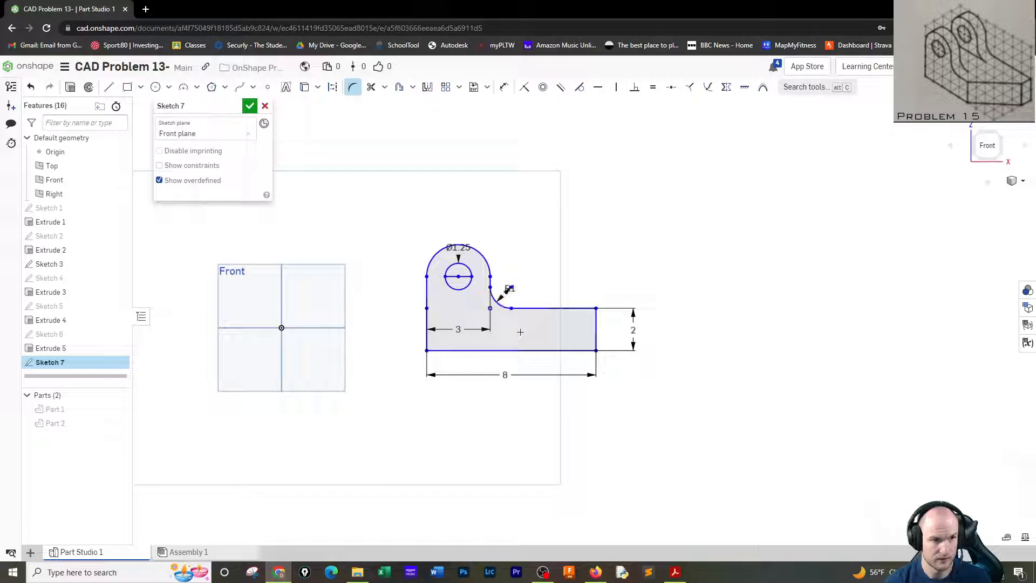
mouse_move(562, 256)
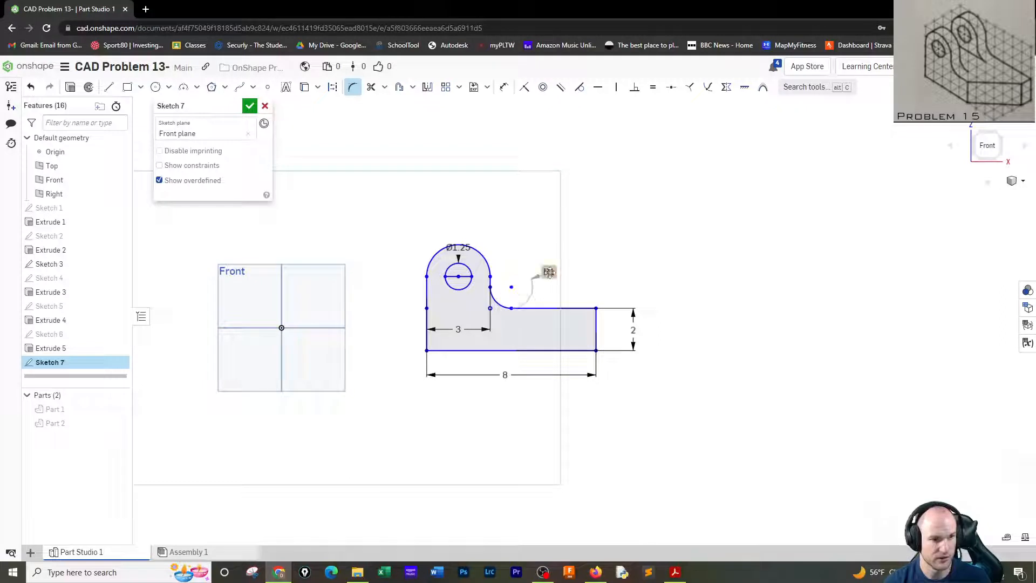
left_click(549, 271)
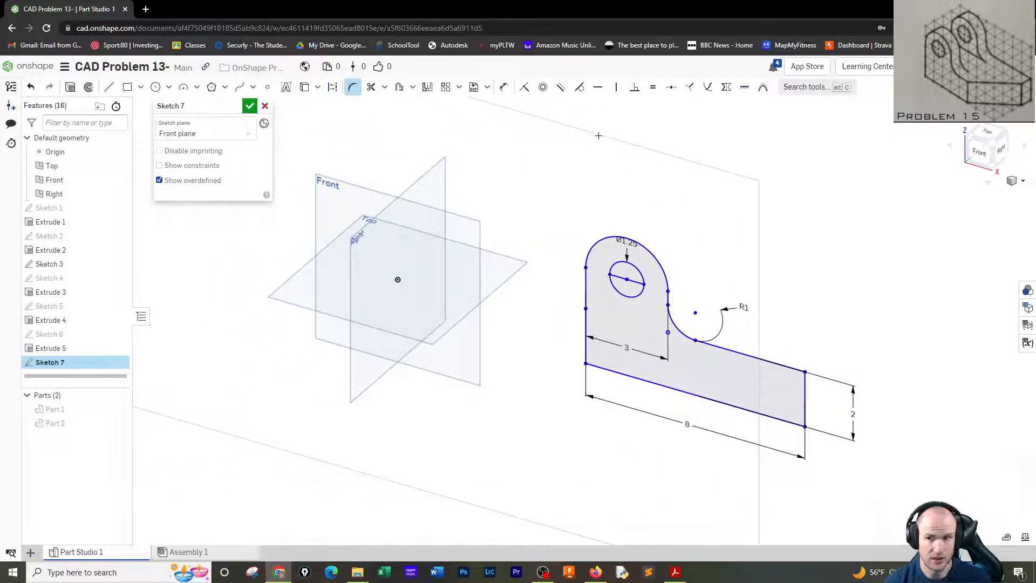
left_click(250, 106)
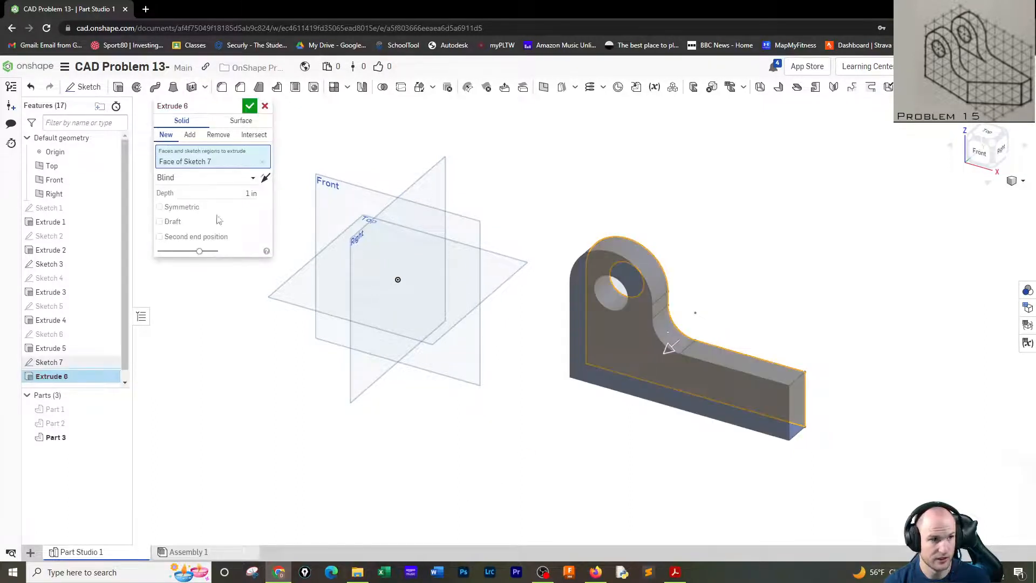
Extrude the lug profile 1 inch into a solid, then sketch on its face.
left_click(218, 193)
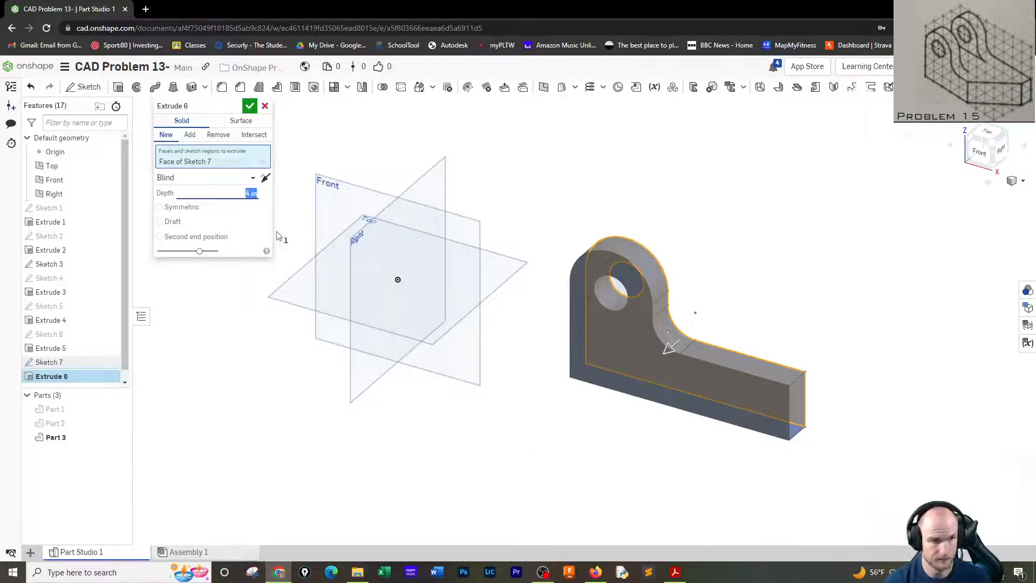
left_click(250, 106)
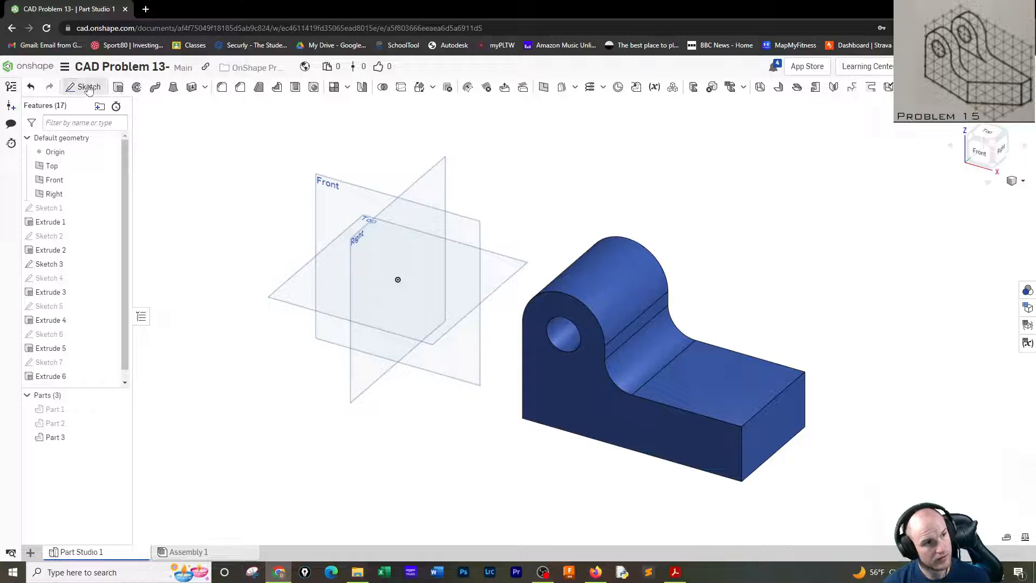
left_click(88, 86)
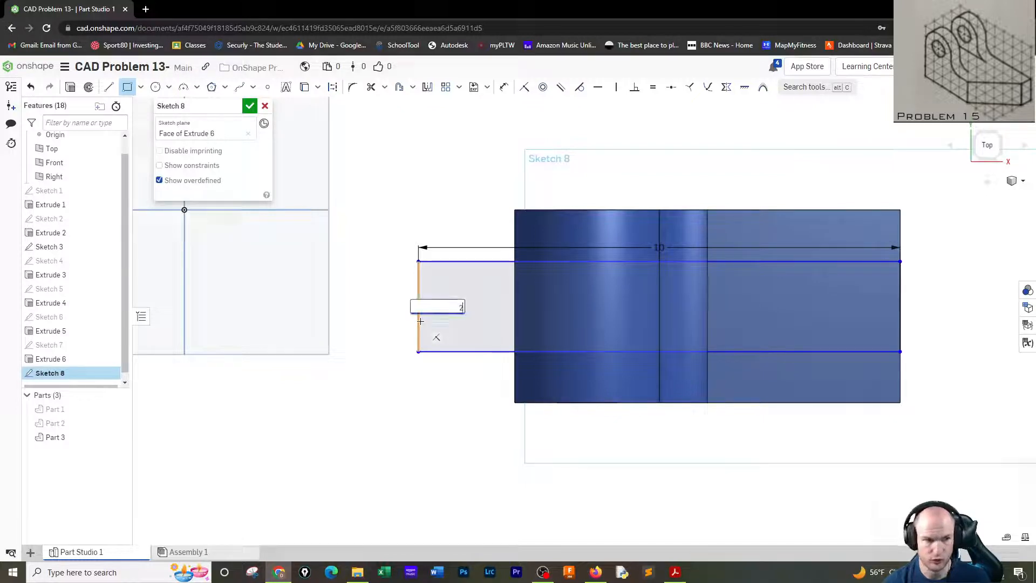
Dimension the slot rectangle 2 wide and finish Sketch 8.
type("2")
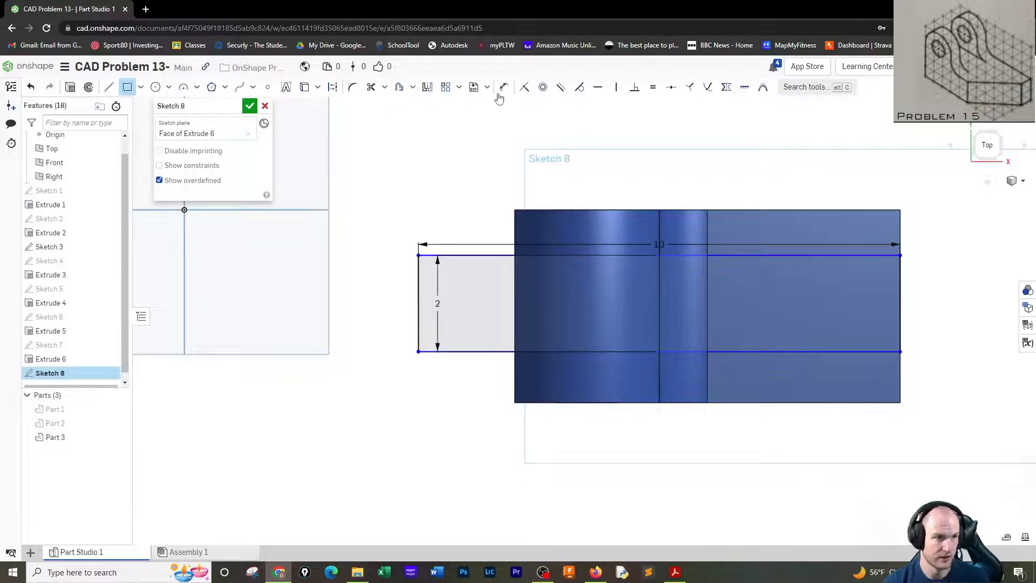
left_click(503, 86)
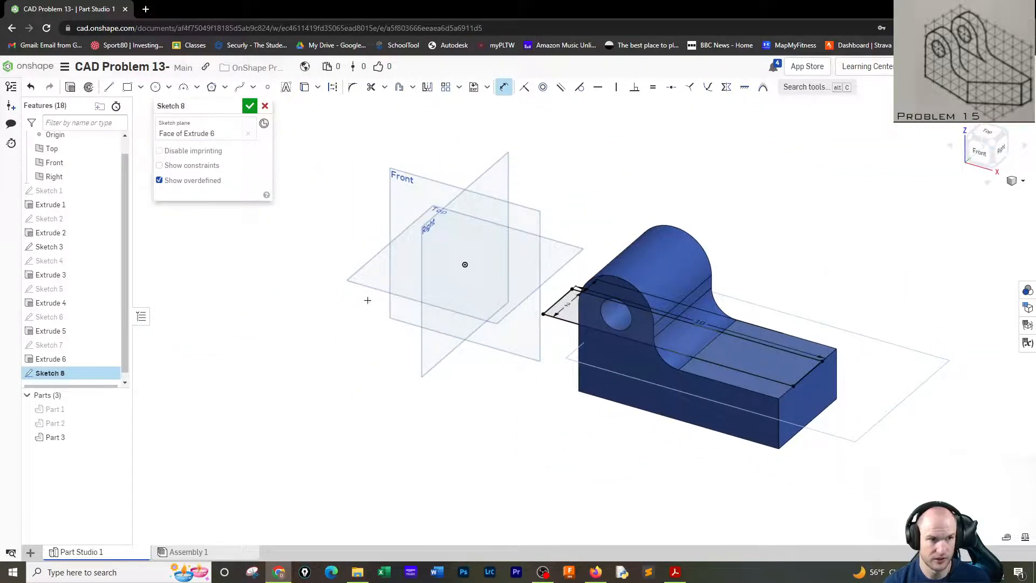
left_click(250, 106)
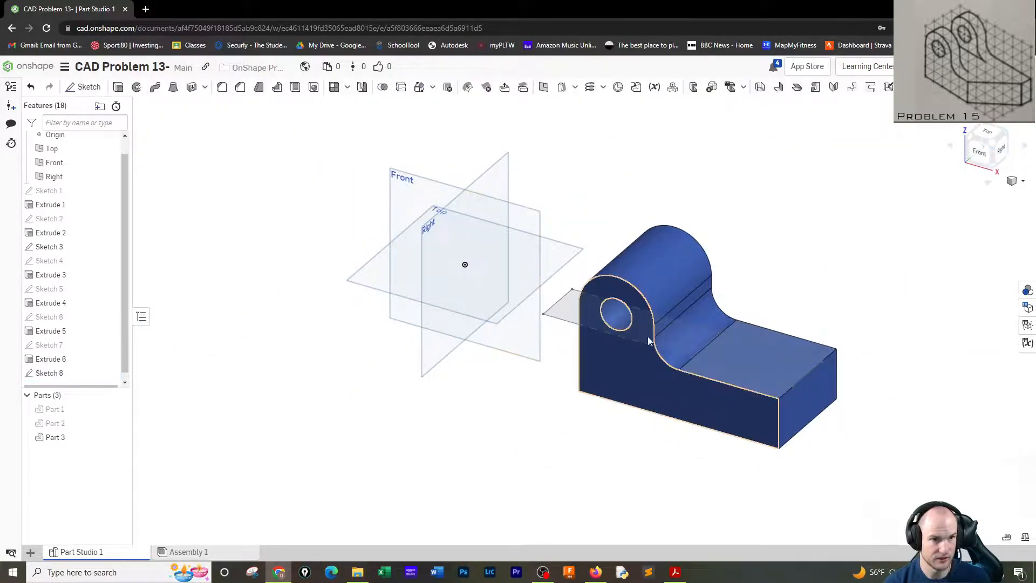
Remove-extrude Sketch 8 through the lug to cut the slot.
left_click(222, 87)
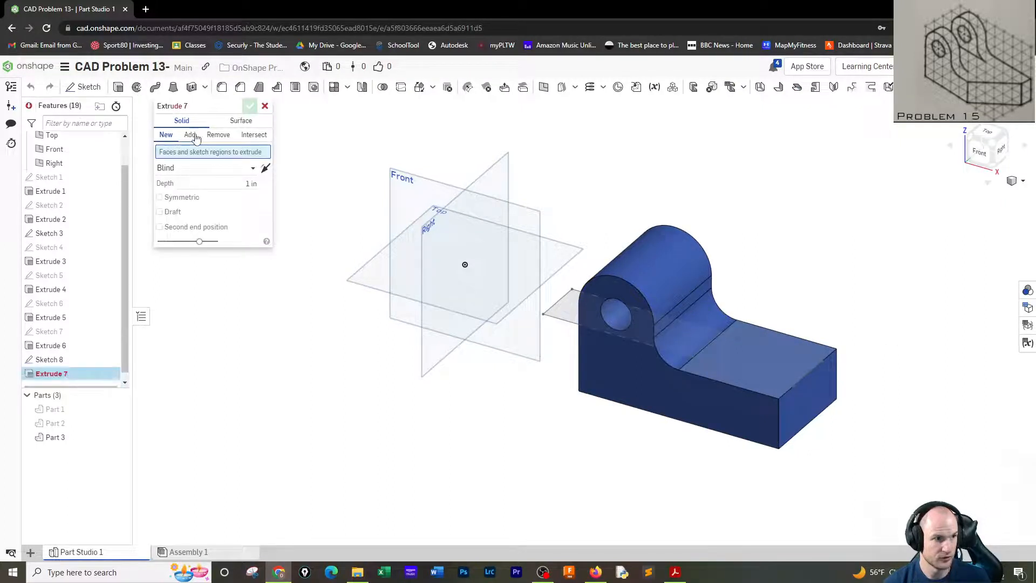
left_click(217, 135)
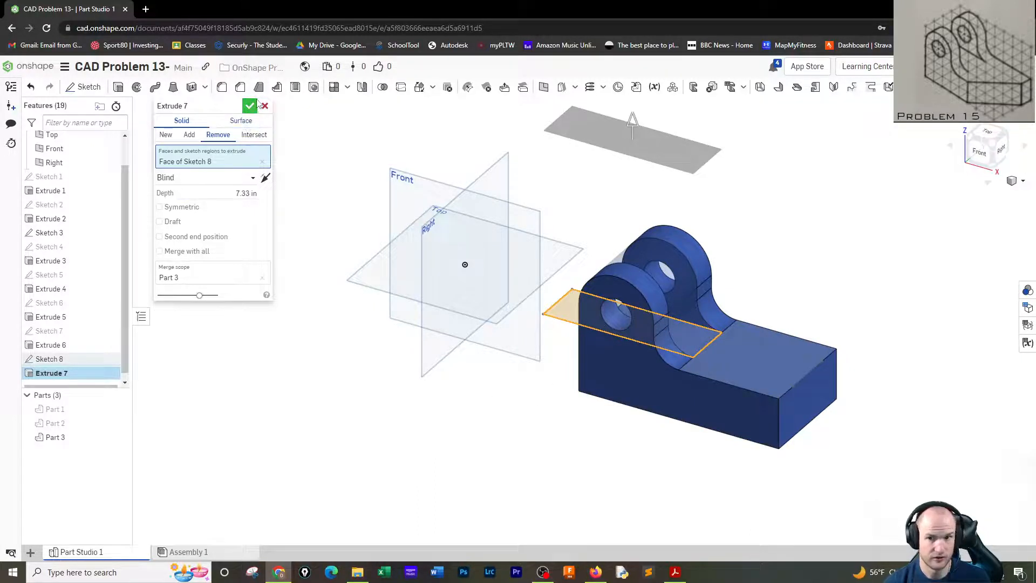
left_click(250, 105)
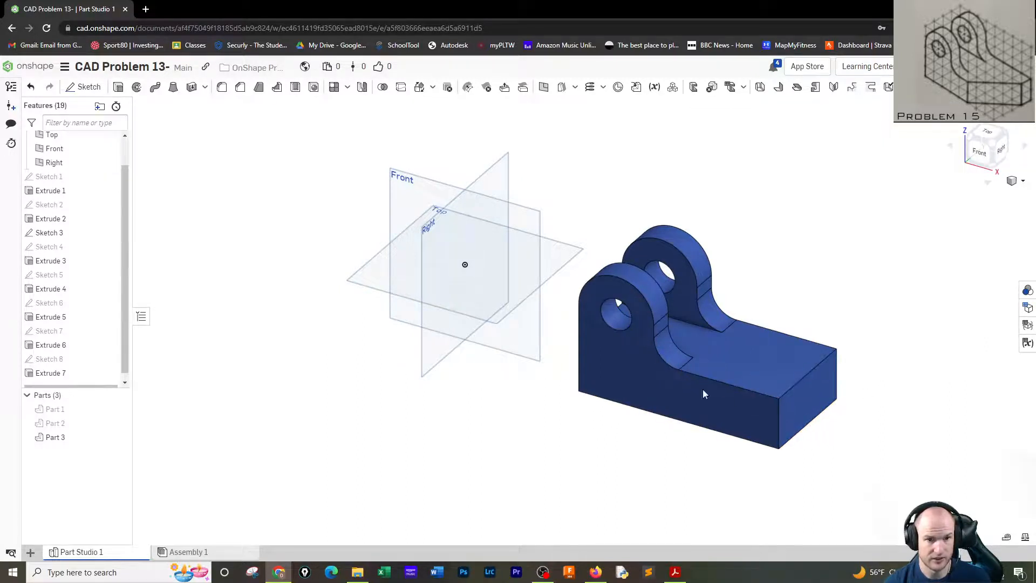
Sketch a diagonal corner line on the top face, dimensioned 3 horizontally.
left_click(88, 86)
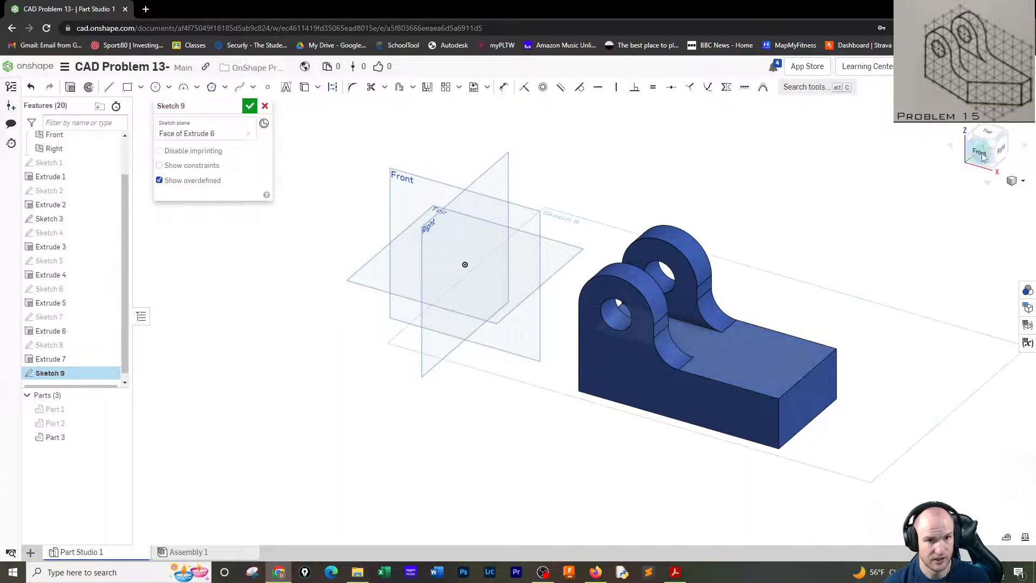
left_click(987, 144)
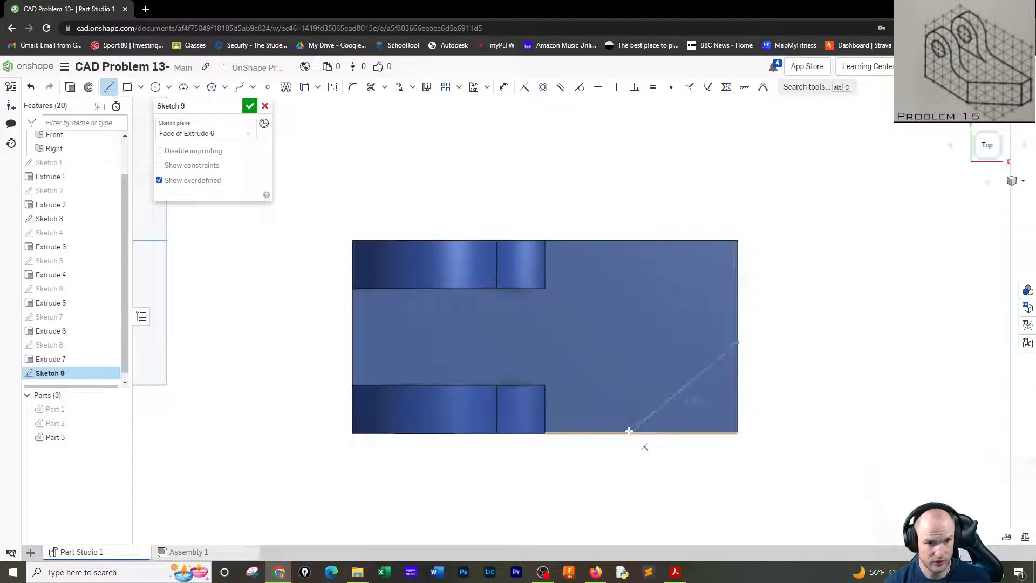
left_click_drag(628, 431, 738, 343)
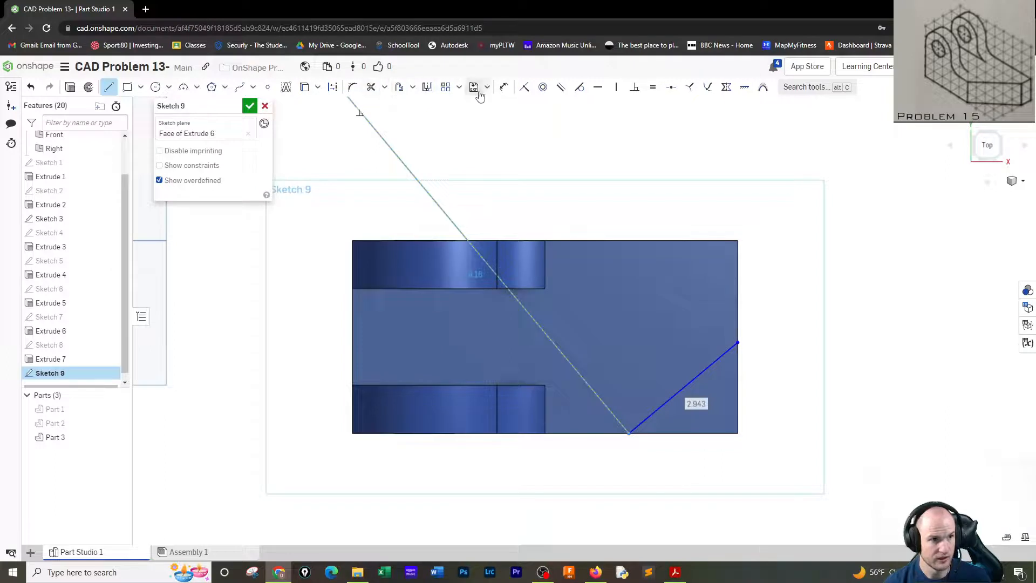
left_click(503, 86)
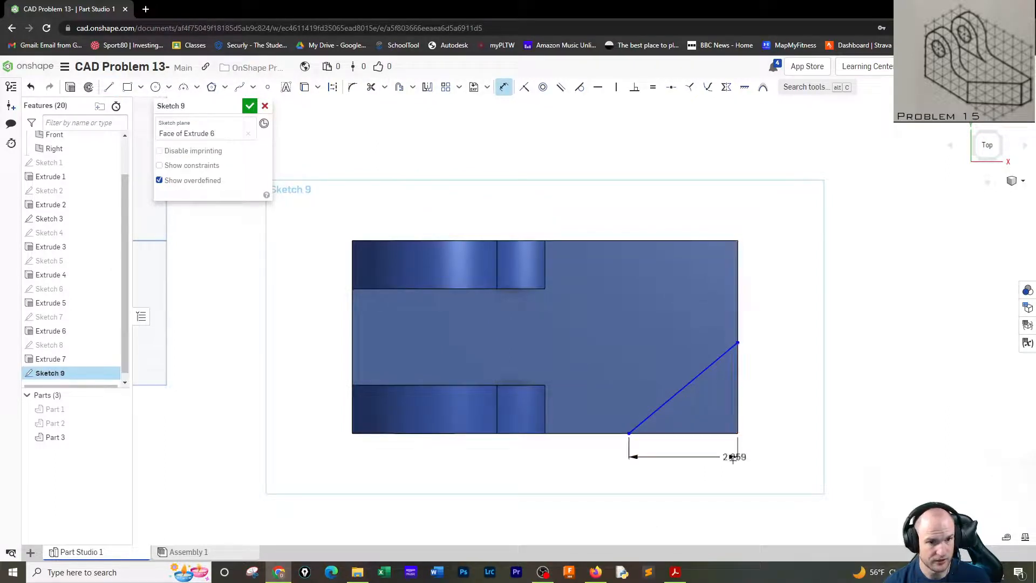
left_click(736, 456)
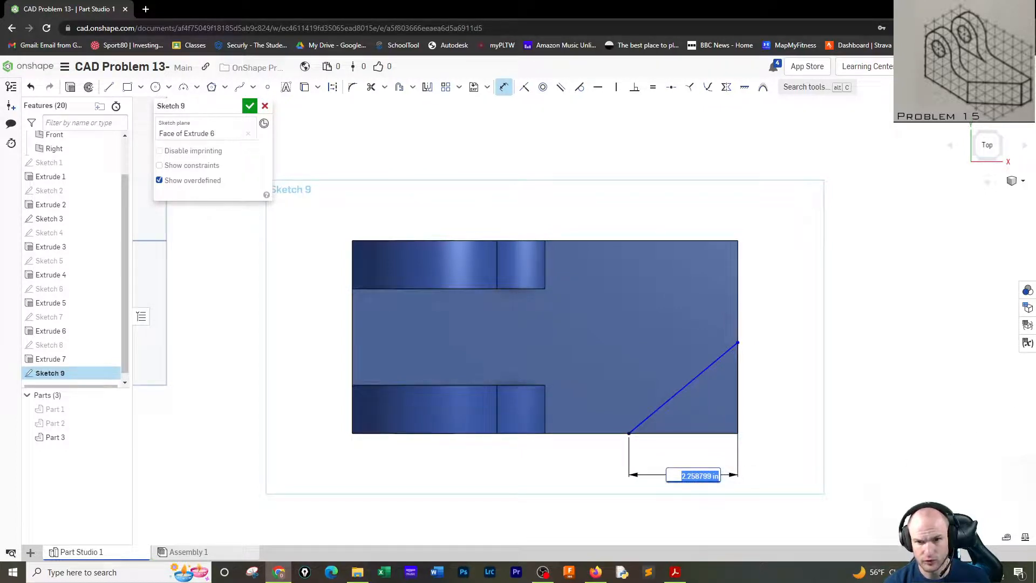
type("3")
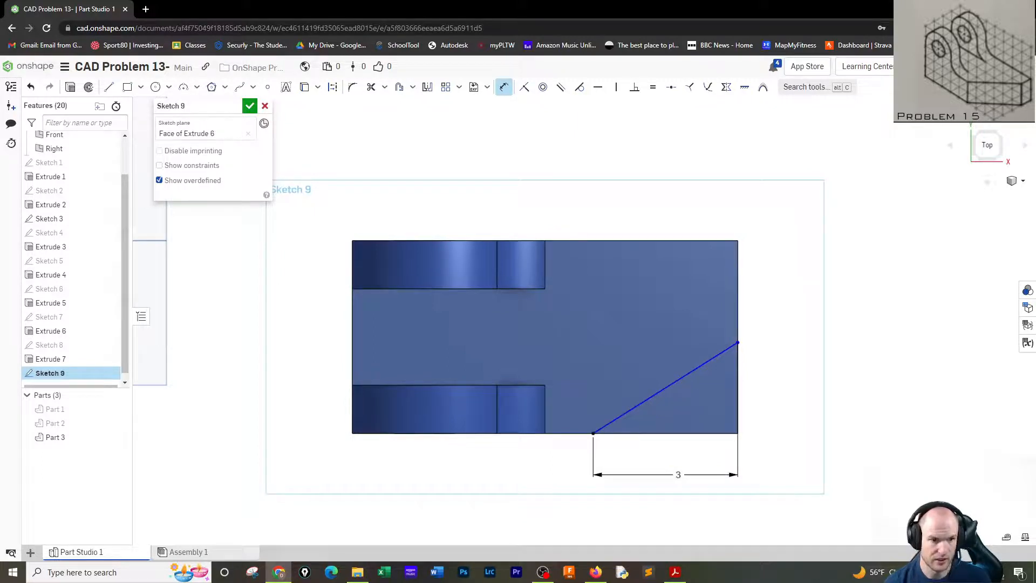
mouse_move(744, 425)
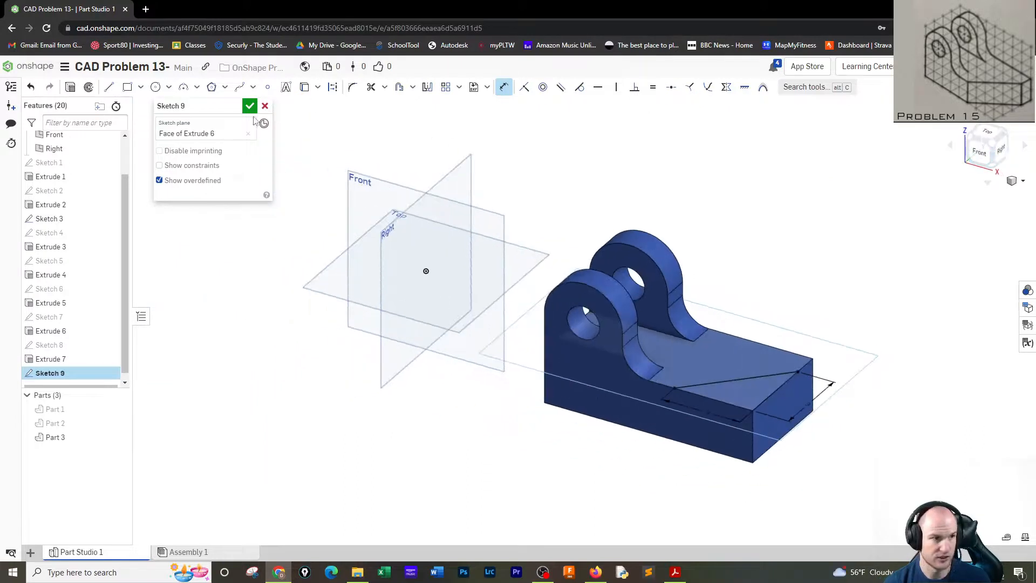
Remove-extrude the triangular corner region of Sketch 9 as a solid cut.
left_click(250, 106)
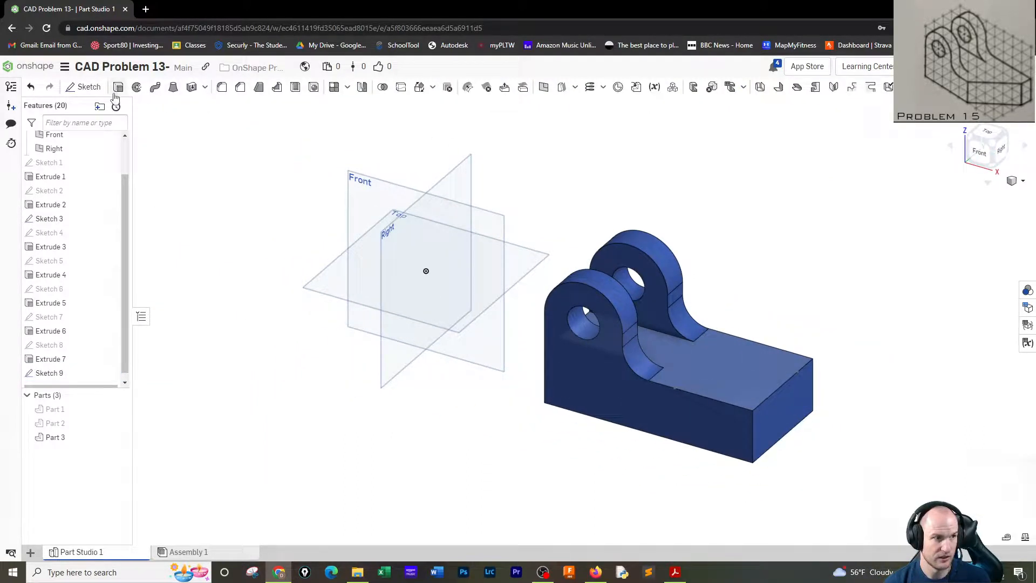
left_click(118, 87)
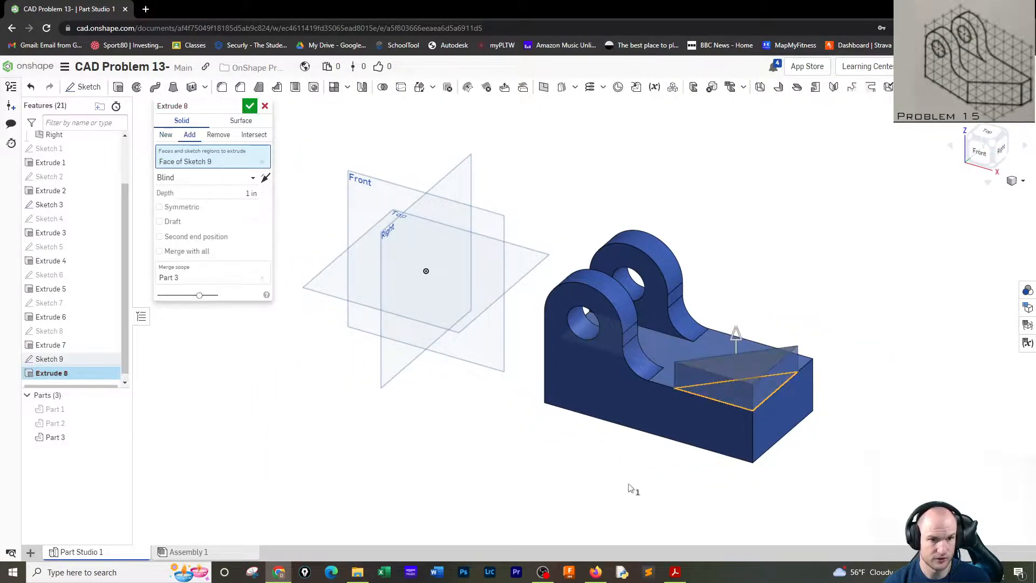
left_click(241, 121)
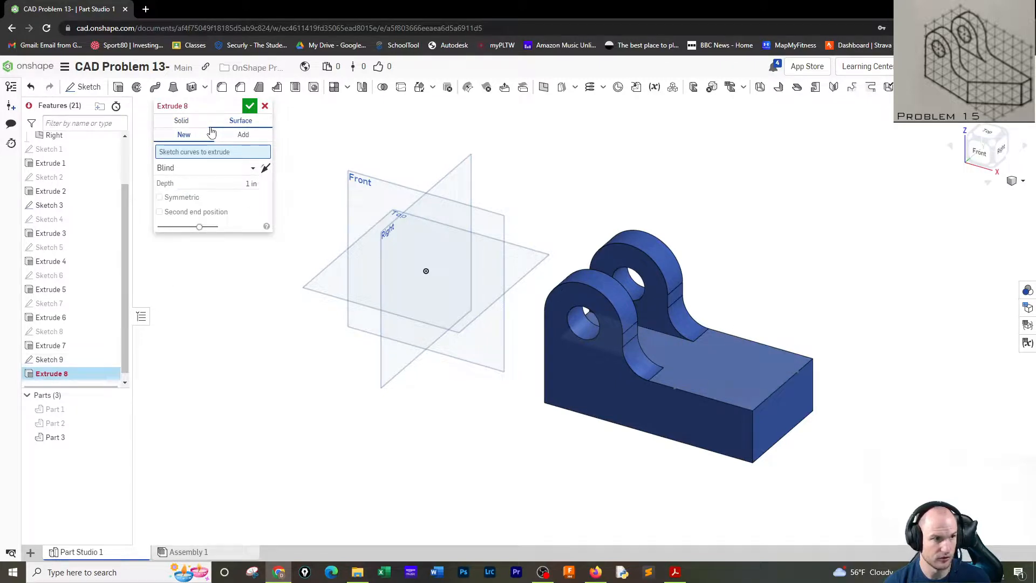
left_click(181, 121)
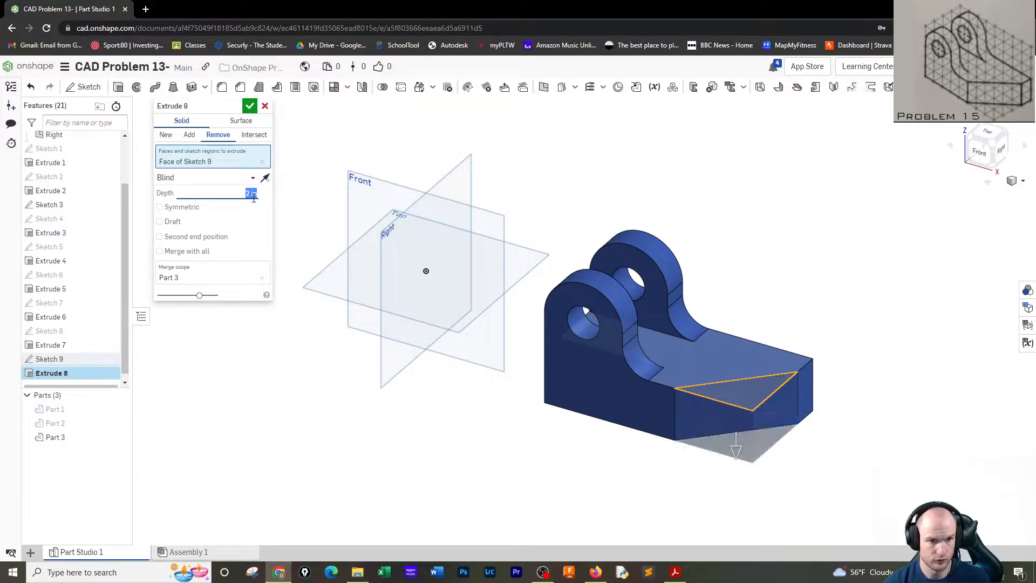
left_click(250, 106)
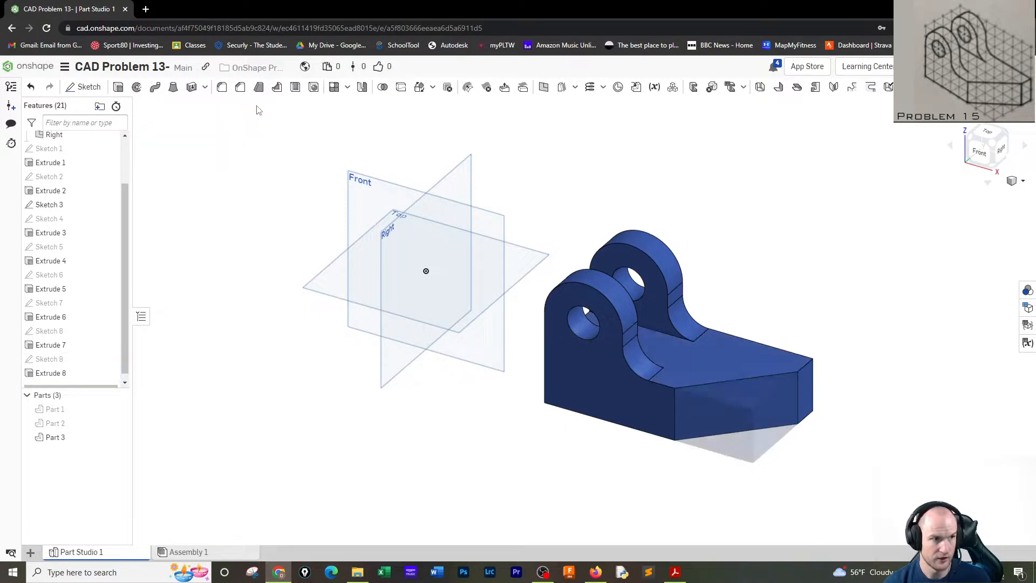